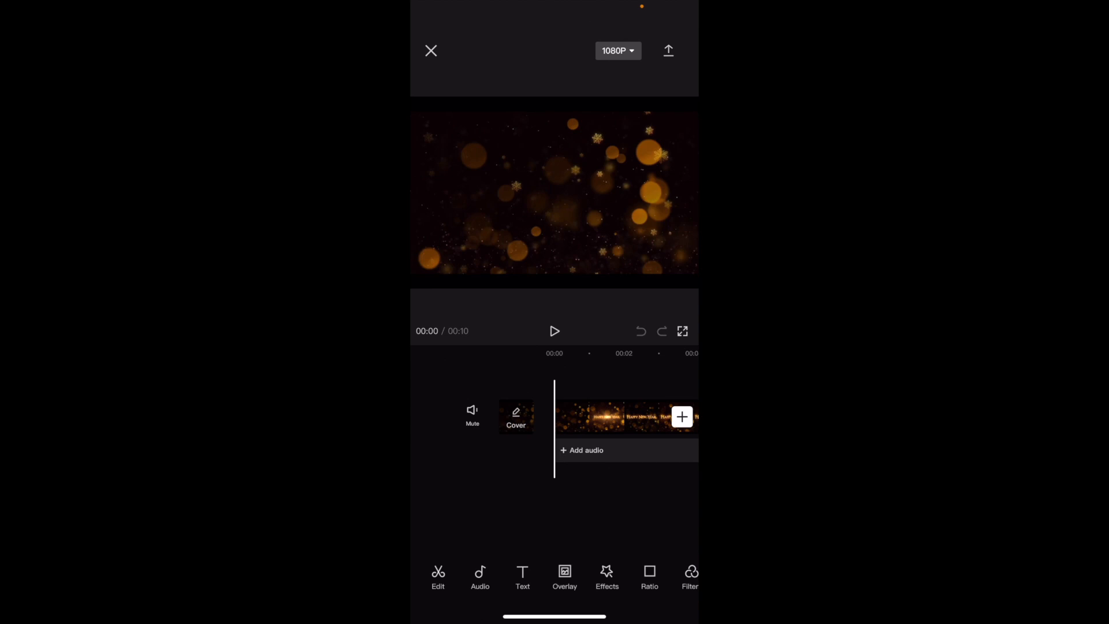
# - Select the golden bokeh New Year clip so its Speed options appear
pyautogui.click(555, 332)
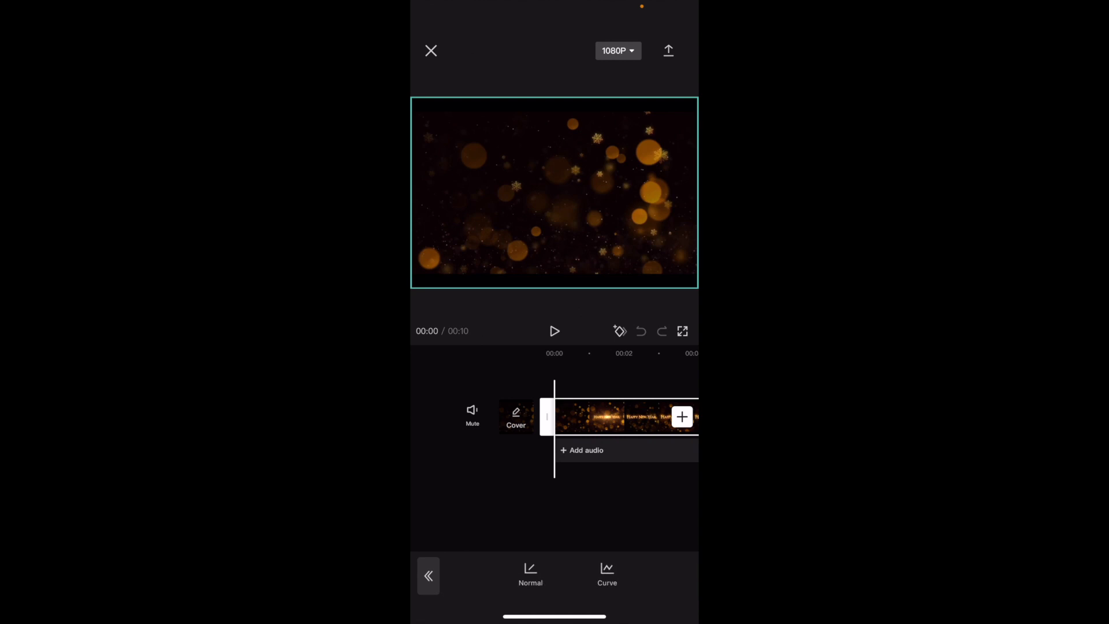
# - Set the clip's Normal speed to 0.4x, trying 2x, 1.4x and 0.6x first, and confirm it
pyautogui.click(530, 574)
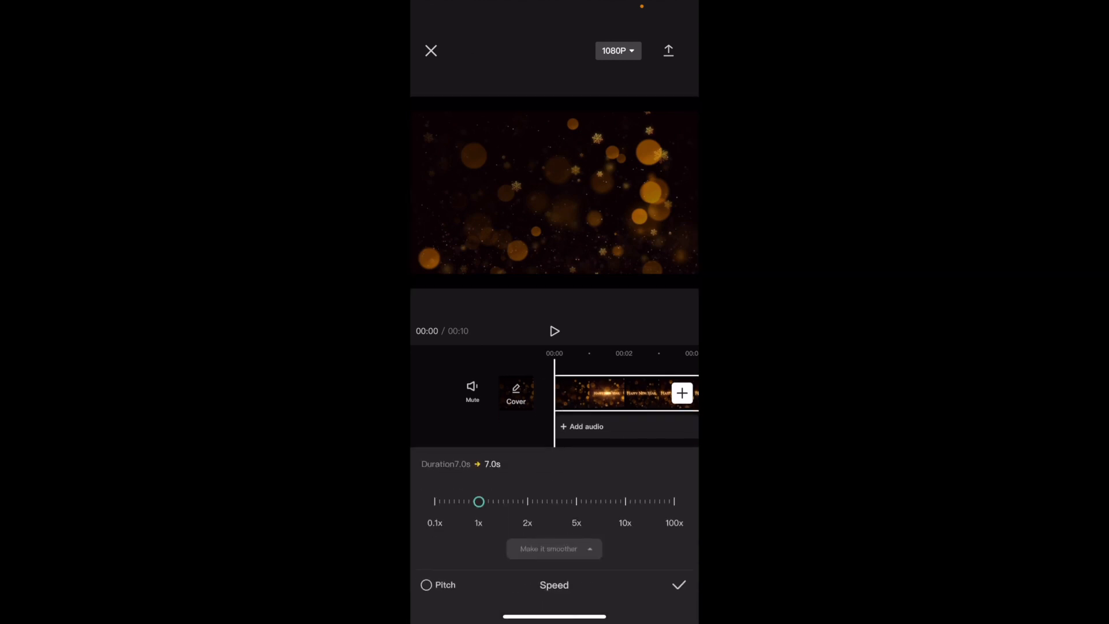
pyautogui.moveTo(478, 501); pyautogui.dragTo(527, 501)
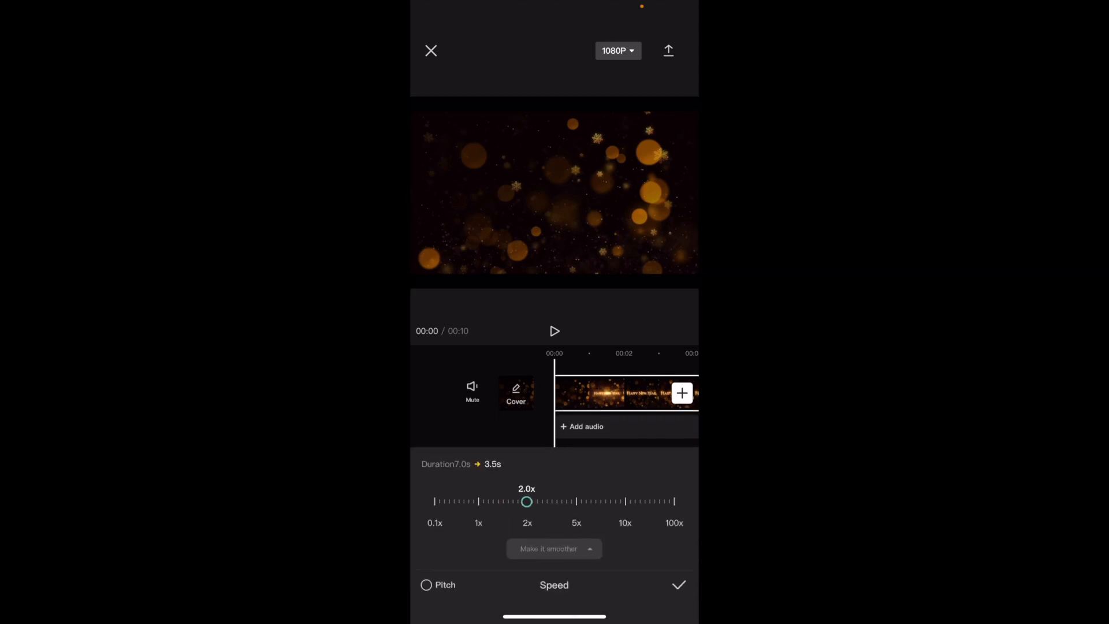
pyautogui.moveTo(527, 501); pyautogui.dragTo(499, 501)
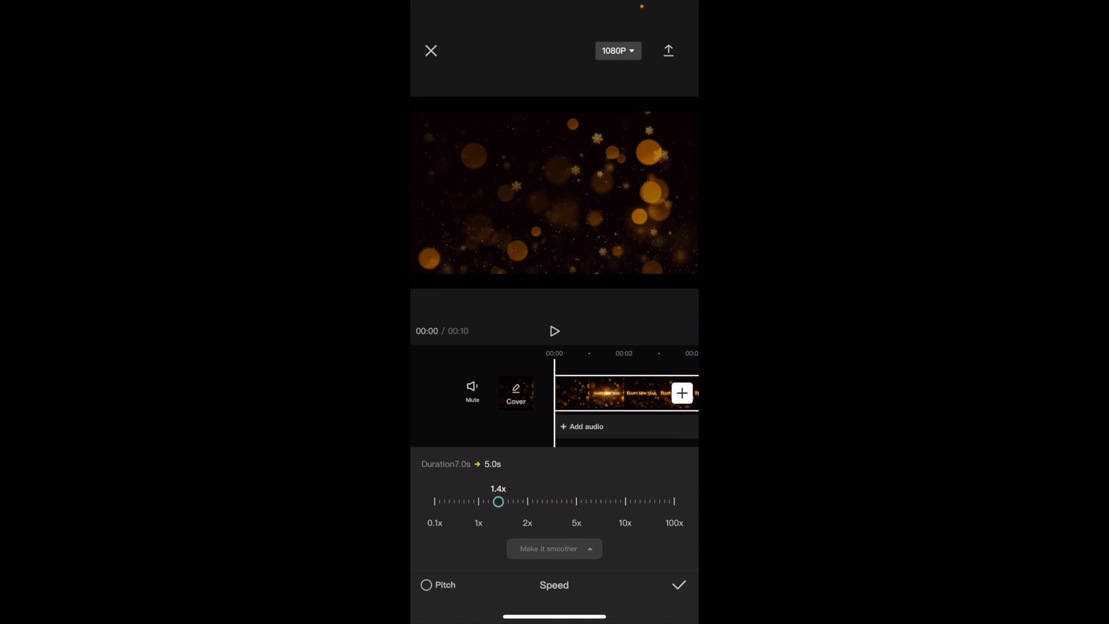
pyautogui.moveTo(499, 502); pyautogui.dragTo(459, 501)
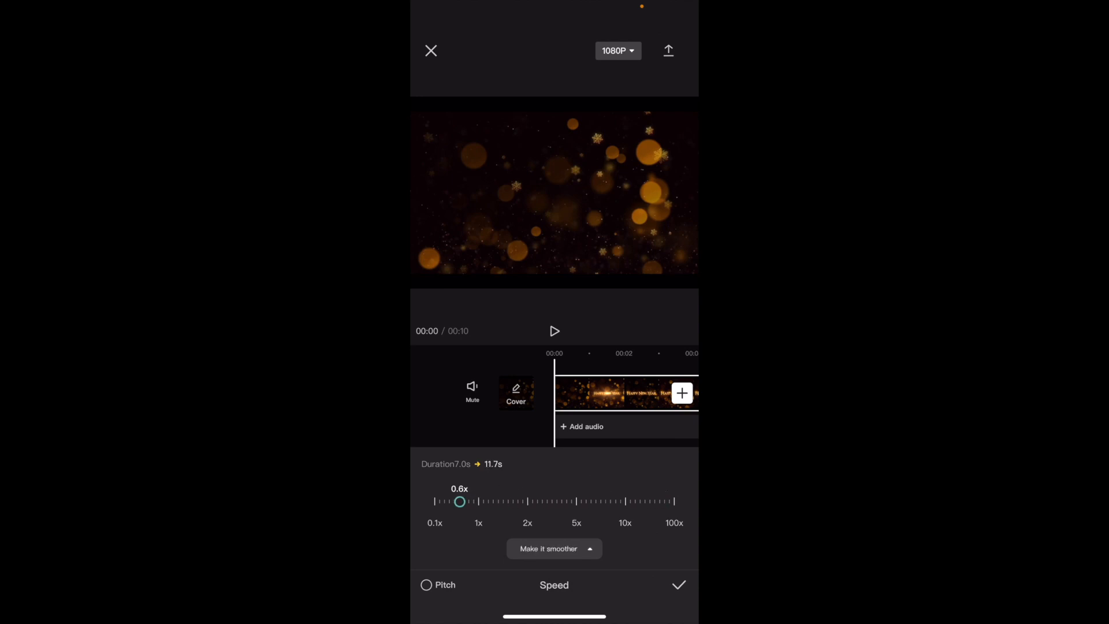
pyautogui.moveTo(460, 501); pyautogui.dragTo(449, 502)
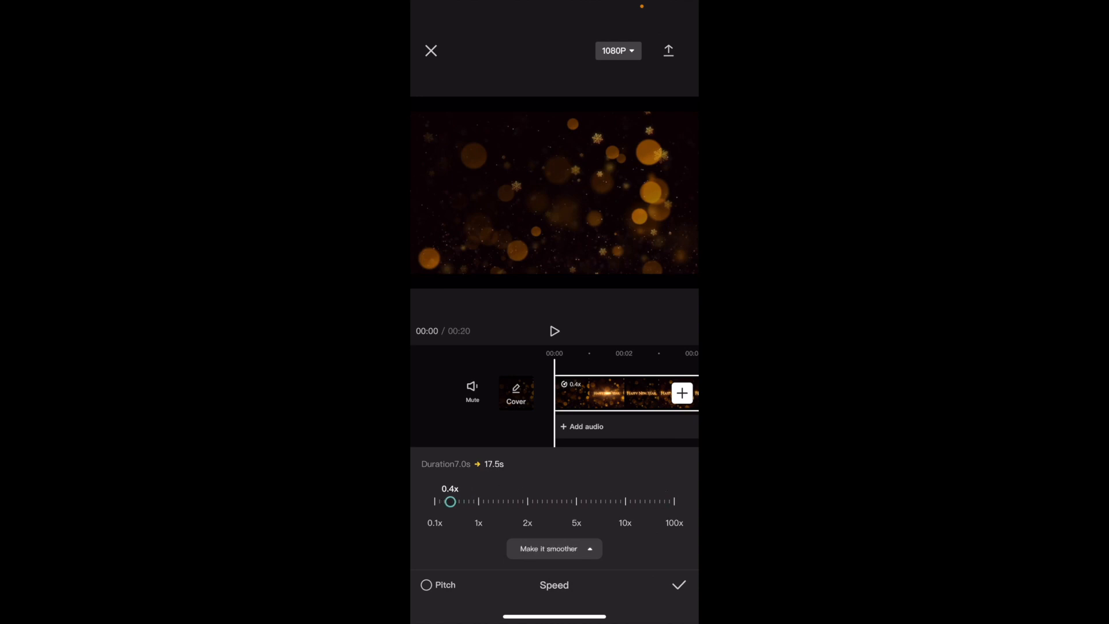
pyautogui.click(678, 584)
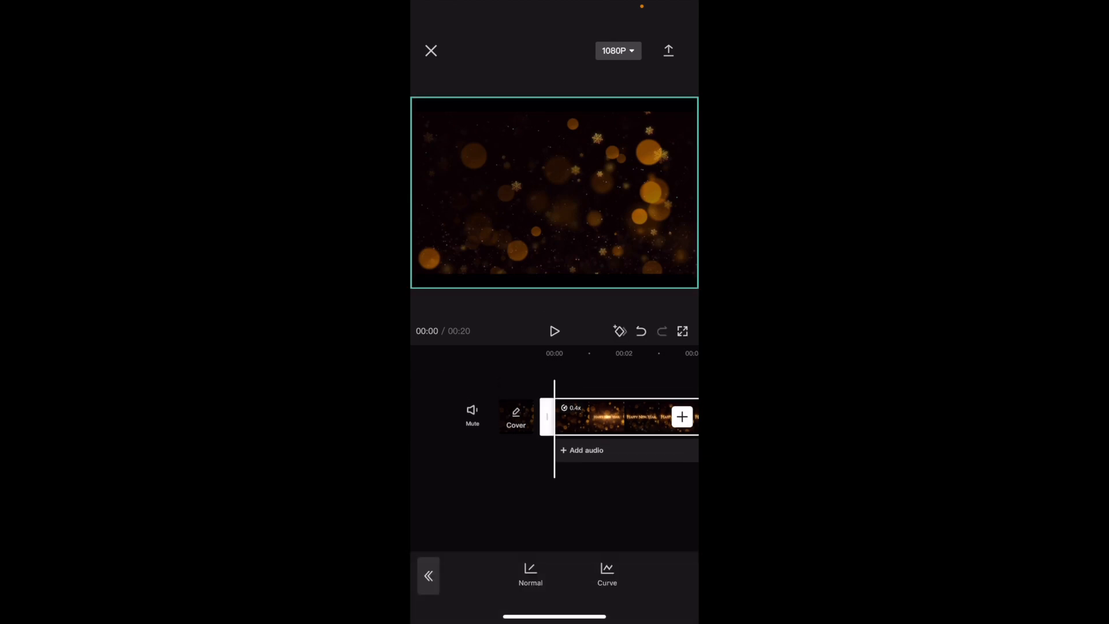
# - Preview the slowed clip, leave the speed menu and reselect the clip
pyautogui.click(554, 332)
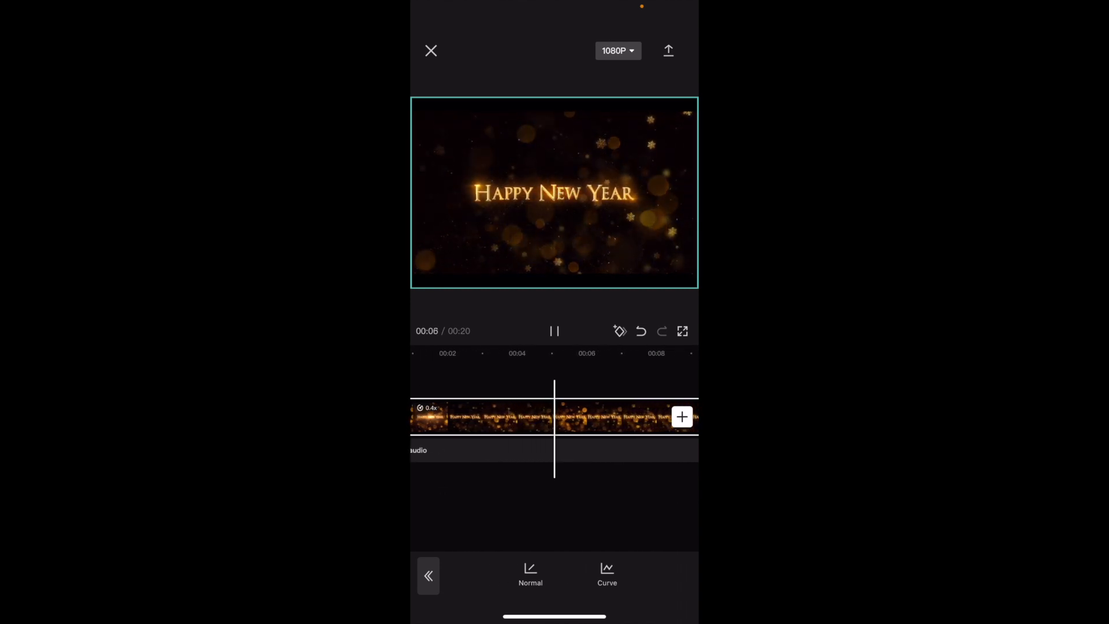
pyautogui.click(427, 575)
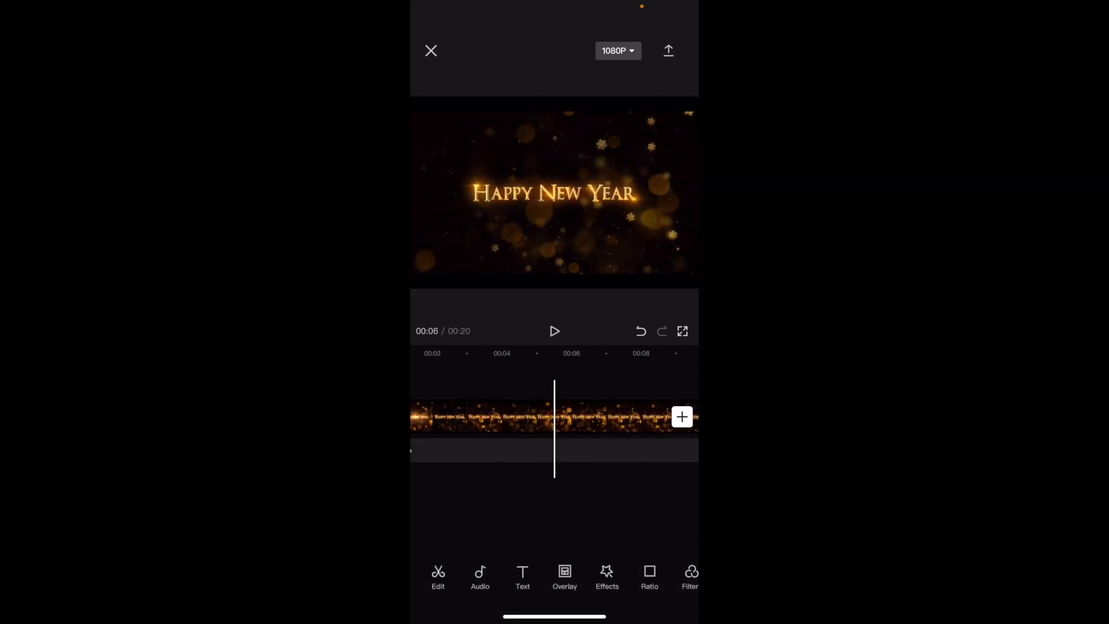
pyautogui.click(553, 415)
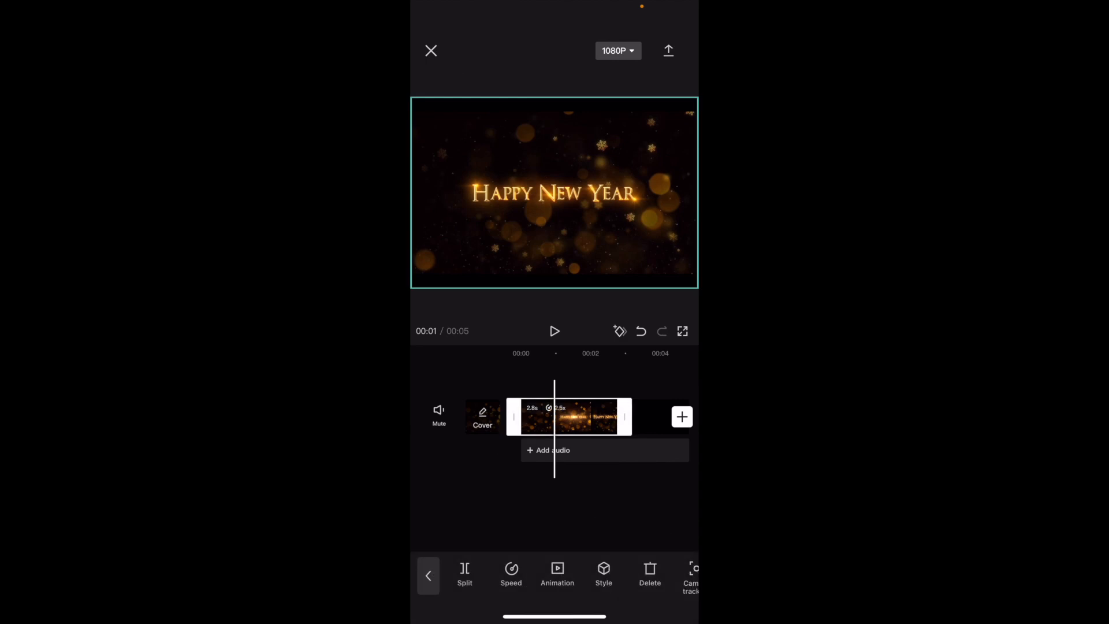
# - Set the clip's Normal speed to about 1.6x and confirm it
pyautogui.click(511, 572)
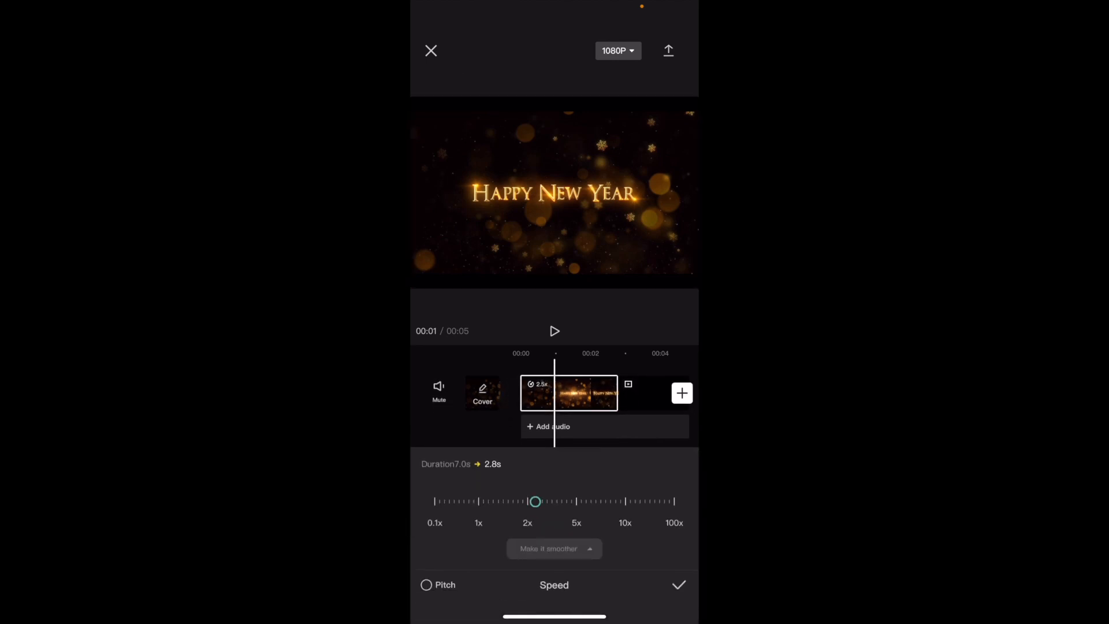
pyautogui.moveTo(535, 501); pyautogui.dragTo(506, 501)
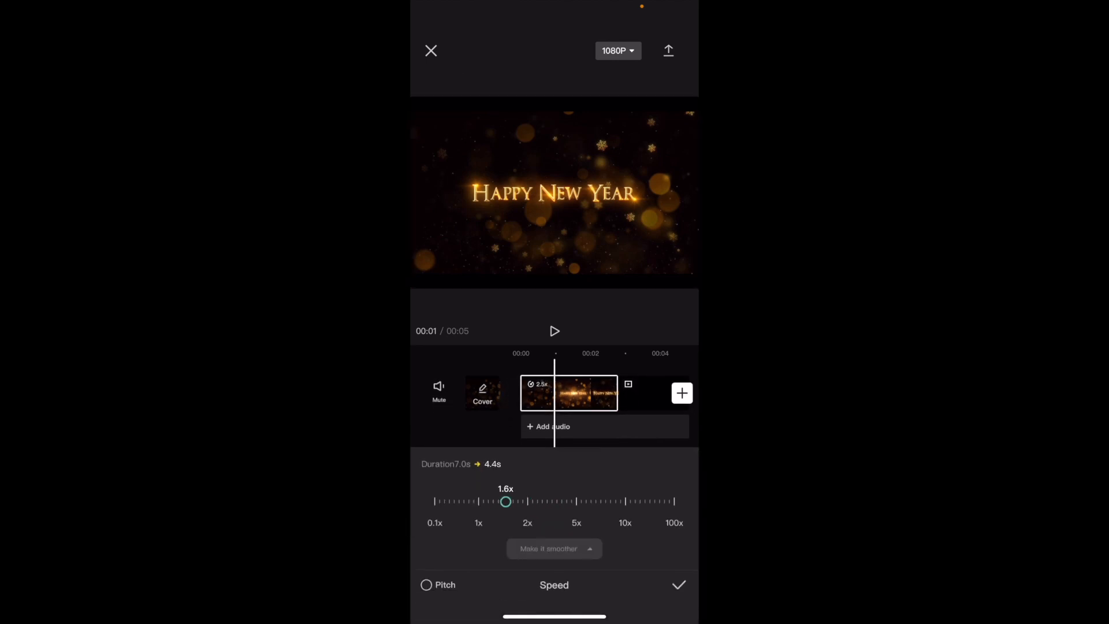
pyautogui.click(678, 584)
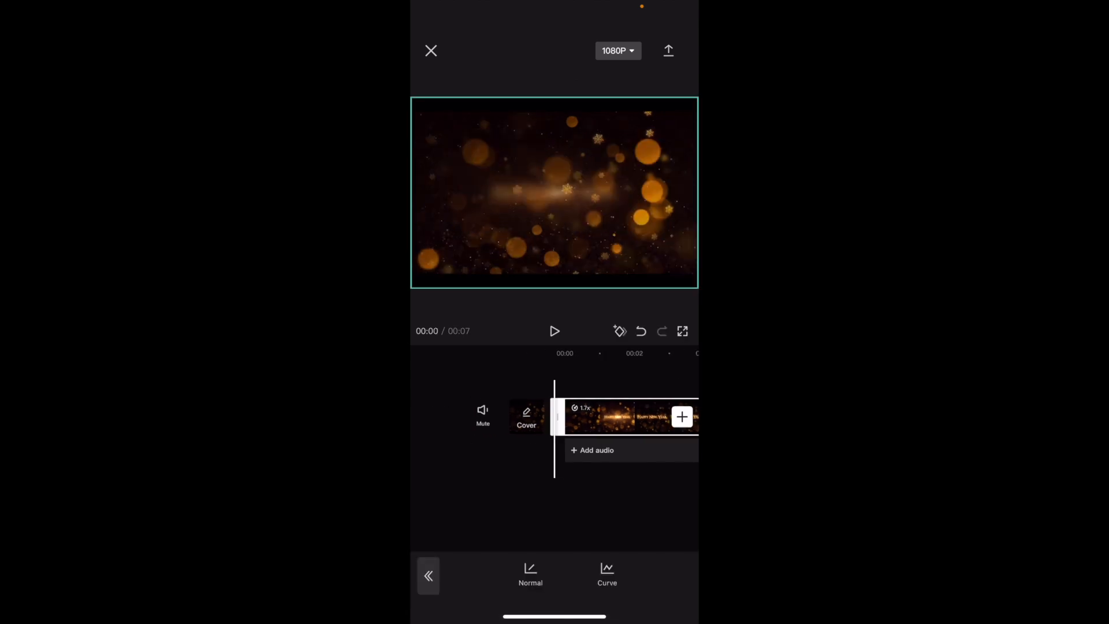
# - Show the Curve speed presets for the 1.7x clip
pyautogui.click(555, 332)
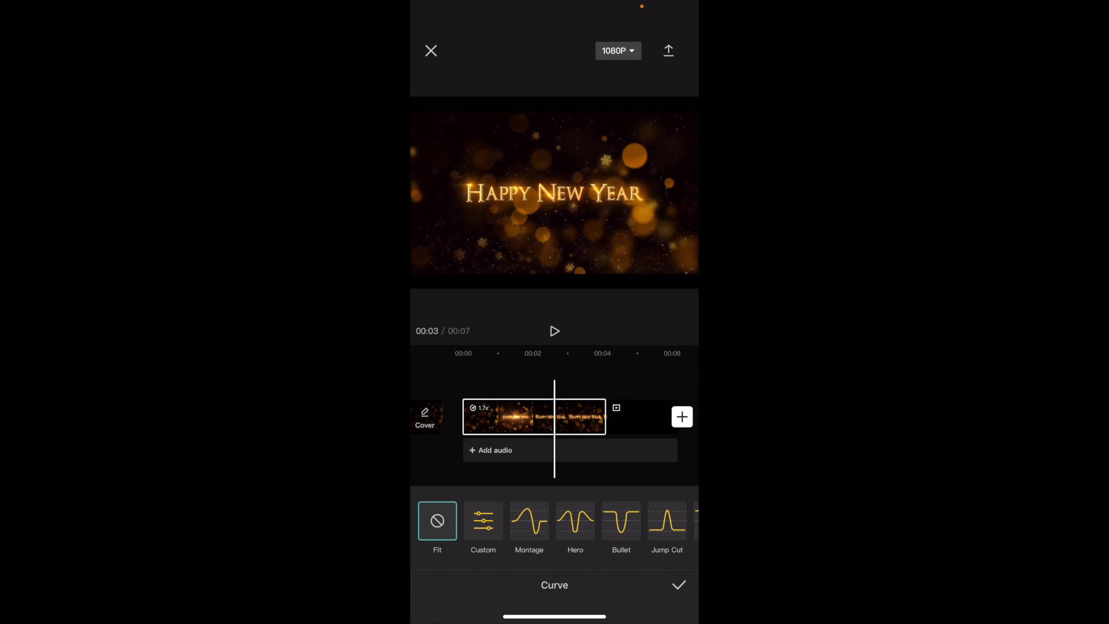
# - Try the Montage curve, then apply the Hero speed curve and confirm it
pyautogui.click(527, 521)
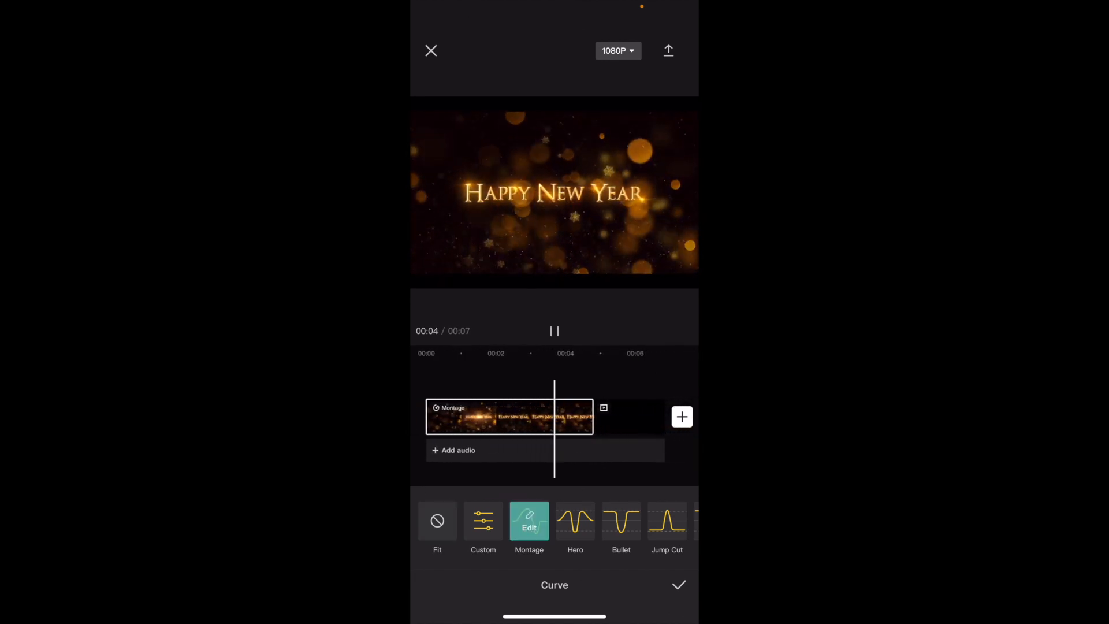
pyautogui.click(575, 521)
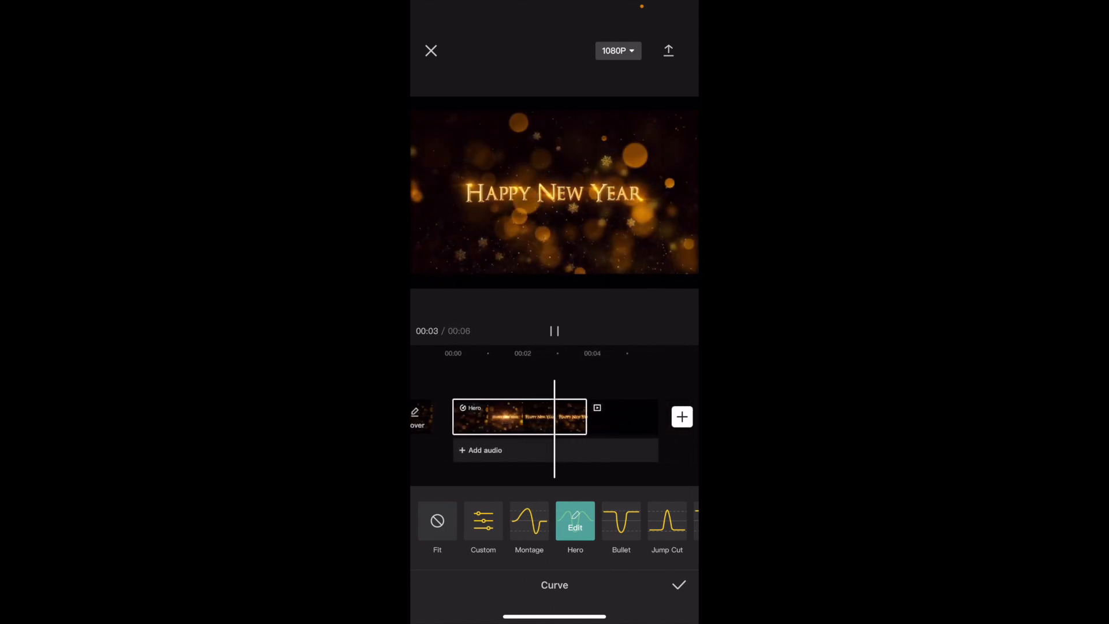
pyautogui.click(678, 585)
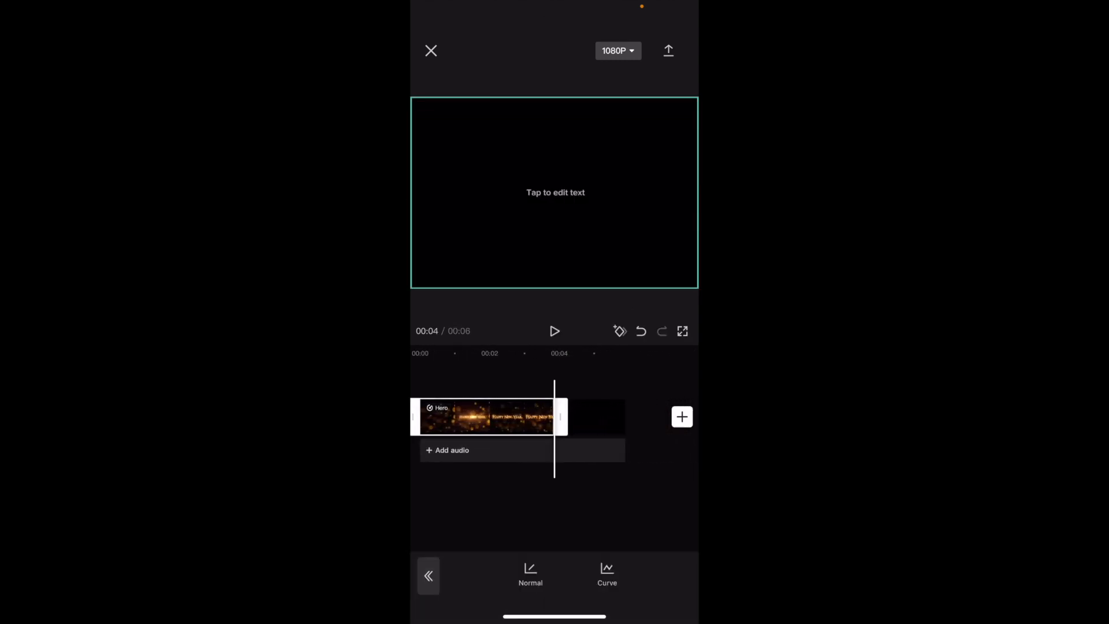